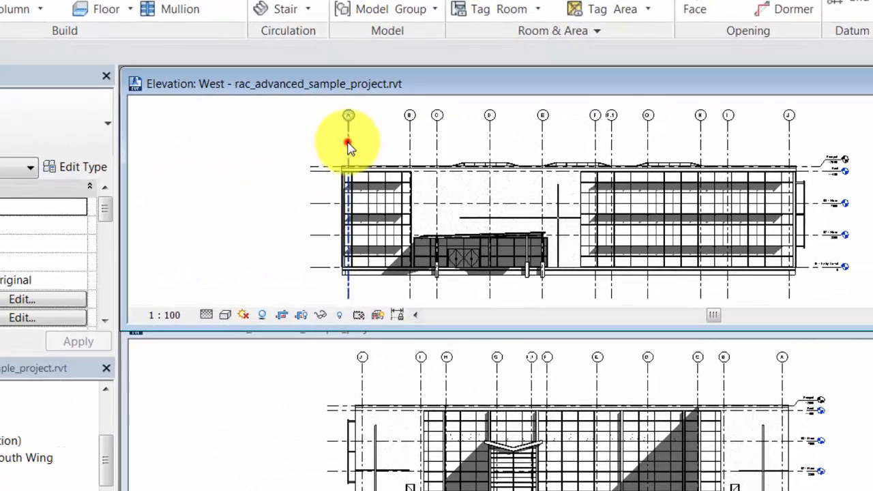
Step: View the 01 - Entry Level floor plan from the Project Browser, then return to the West elevation
{"action": "left_click", "coordinate": [348, 136]}
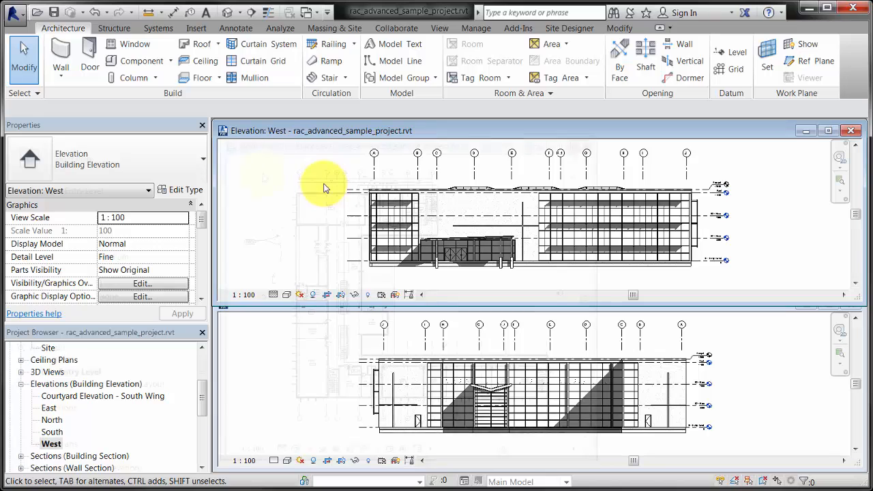
{"action": "double_click", "coordinate": [71, 371]}
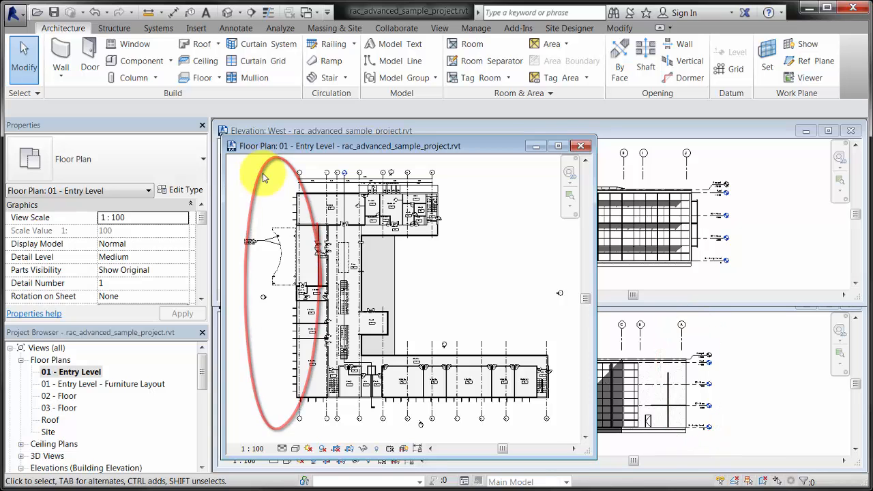
{"action": "left_click", "coordinate": [581, 146]}
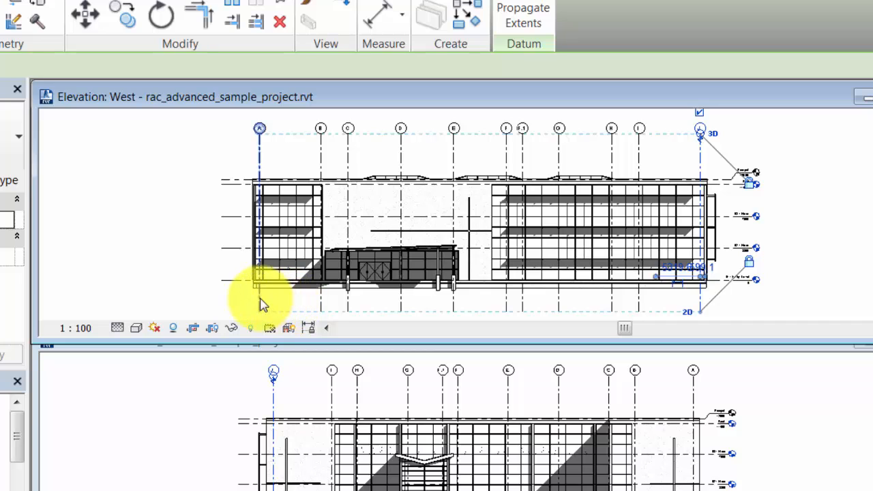
Step: Select the West elevation grids and switch grid A's end from 3D to 2D extents
{"action": "left_click", "coordinate": [259, 287]}
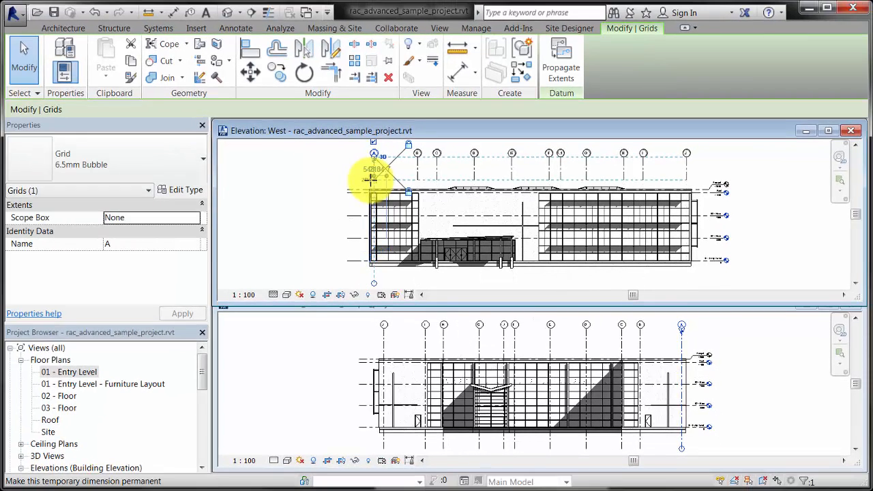
{"action": "left_click", "coordinate": [294, 183]}
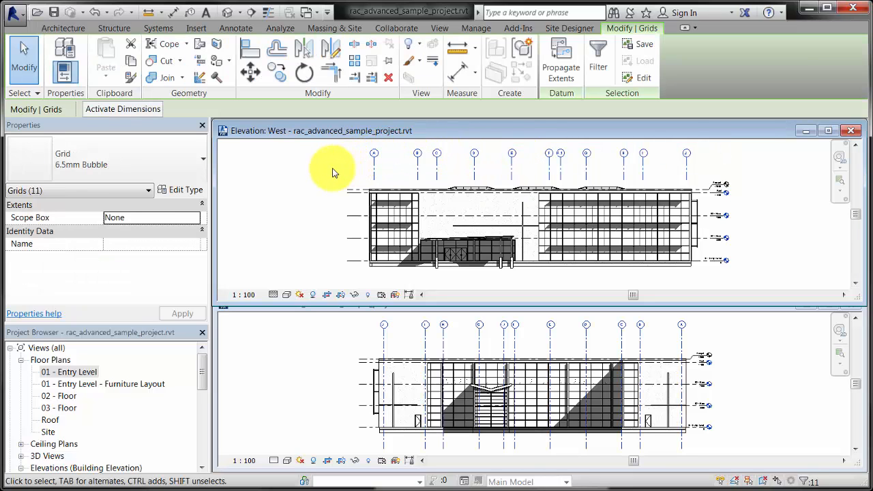
{"action": "mouse_move", "coordinate": [561, 62]}
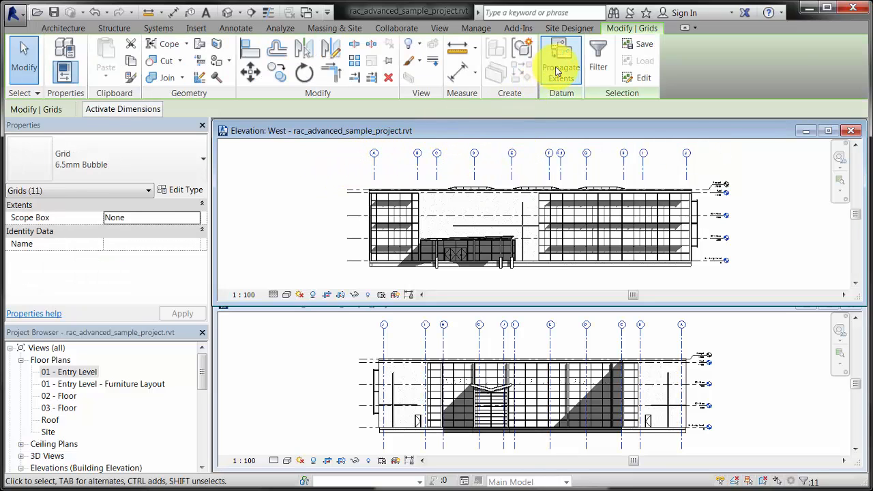
Step: Propagate the grid extents to Elevation: East and confirm
{"action": "left_click", "coordinate": [560, 57]}
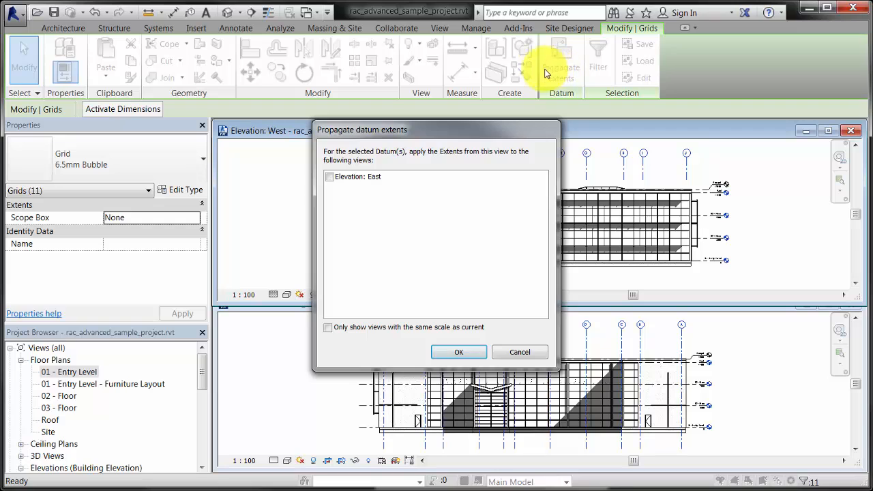
{"action": "left_click", "coordinate": [330, 177]}
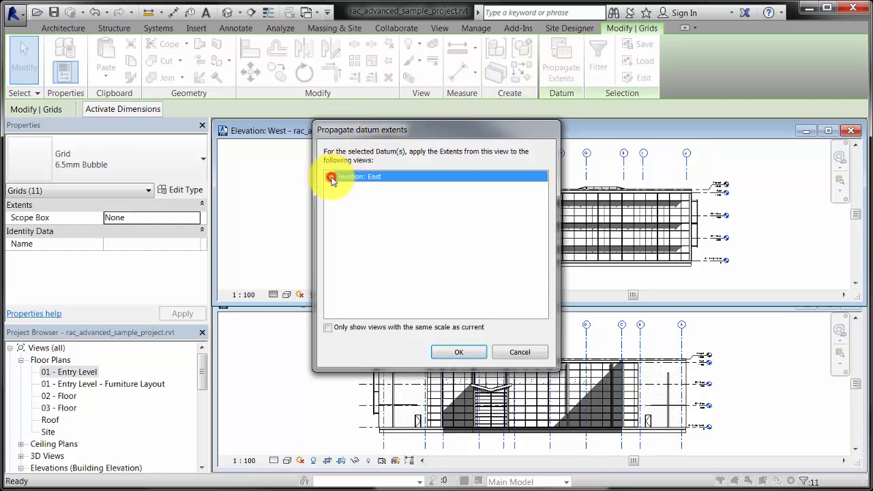
{"action": "left_click", "coordinate": [330, 176]}
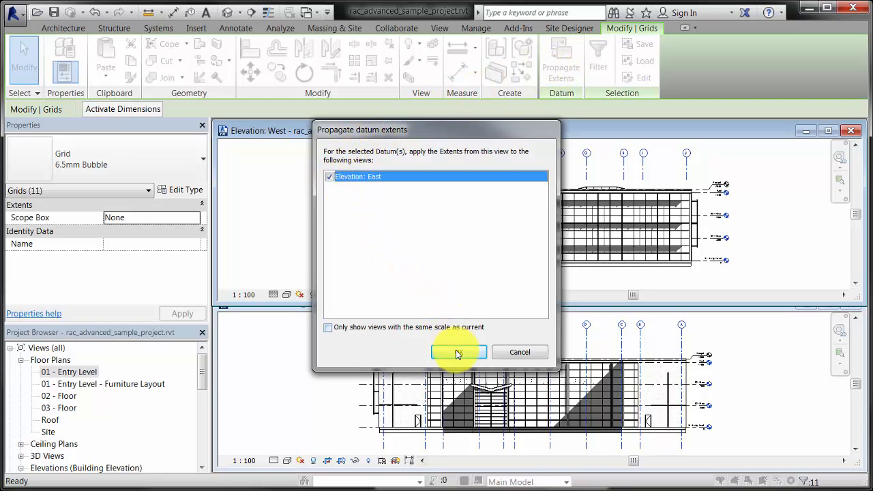
{"action": "left_click", "coordinate": [458, 351]}
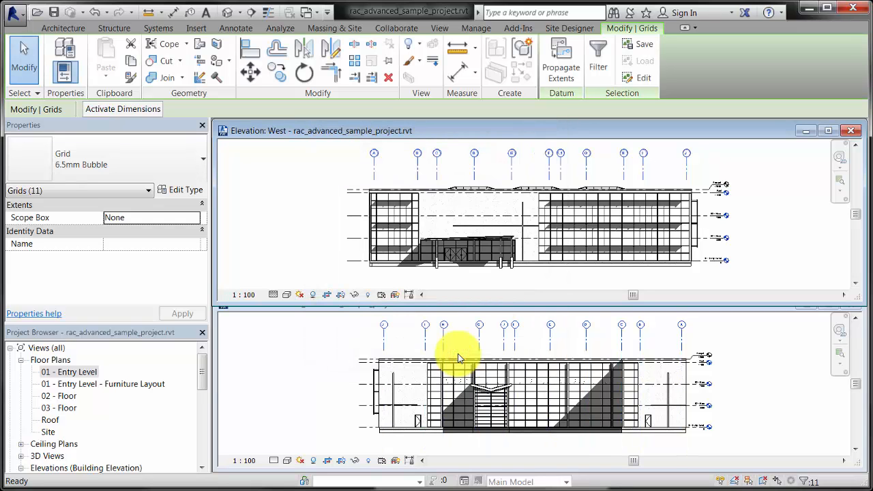
{"action": "left_click", "coordinate": [322, 363]}
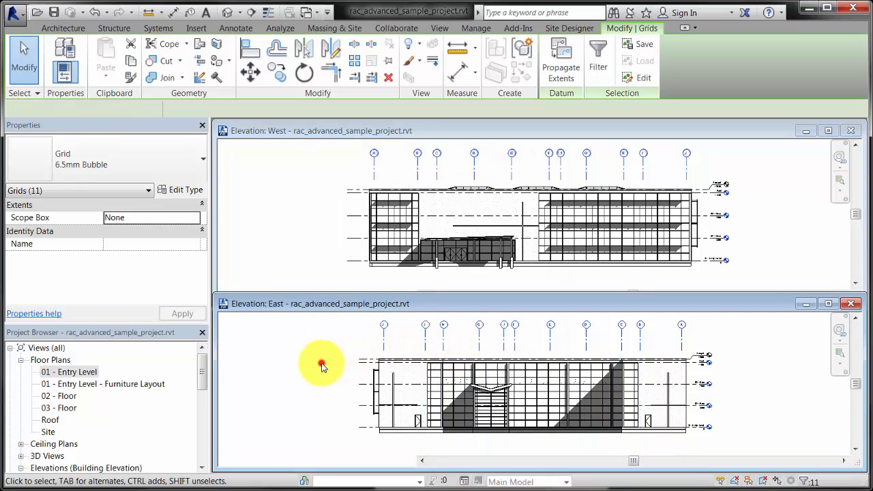
{"action": "left_click", "coordinate": [321, 363]}
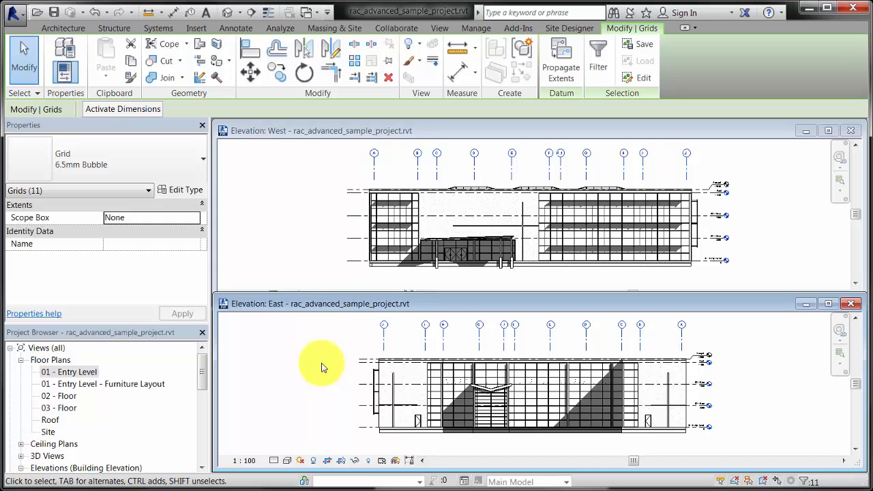
{"action": "mouse_move", "coordinate": [313, 356]}
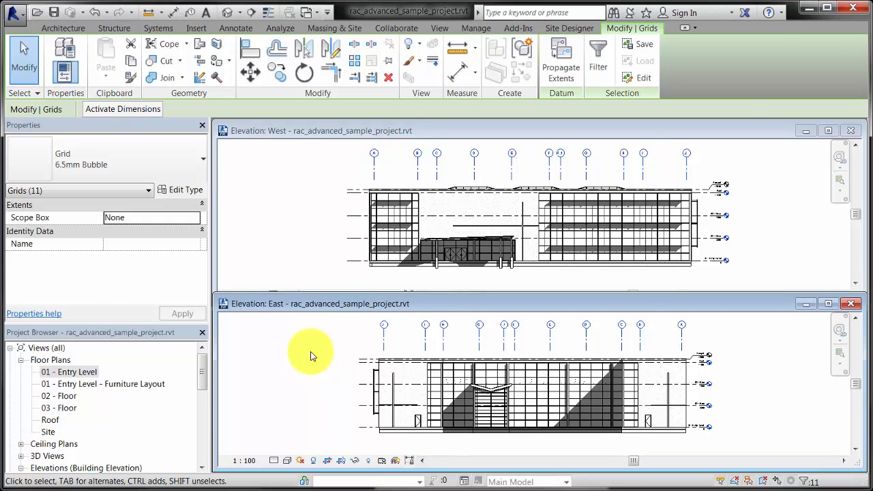
{"action": "double_click", "coordinate": [73, 371]}
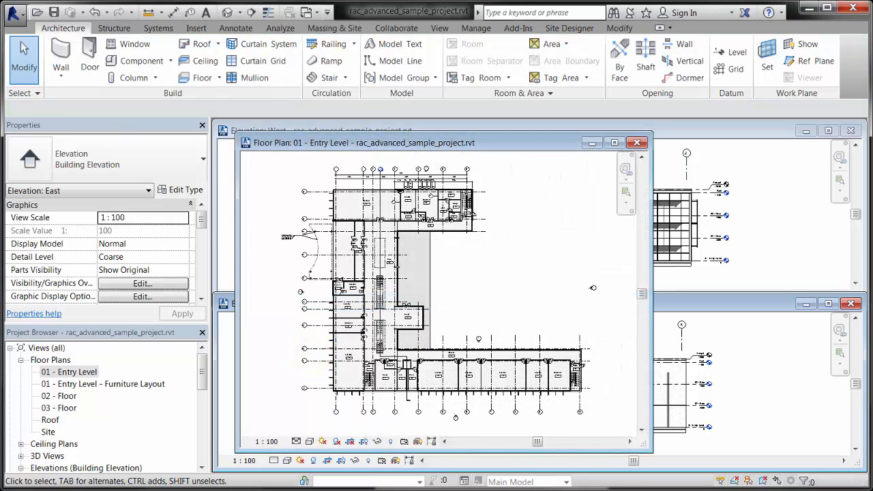
{"action": "left_click", "coordinate": [637, 143]}
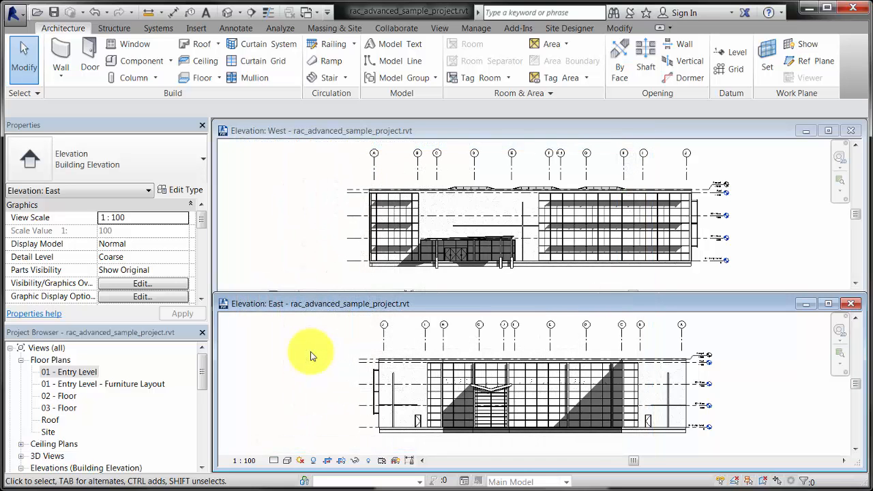